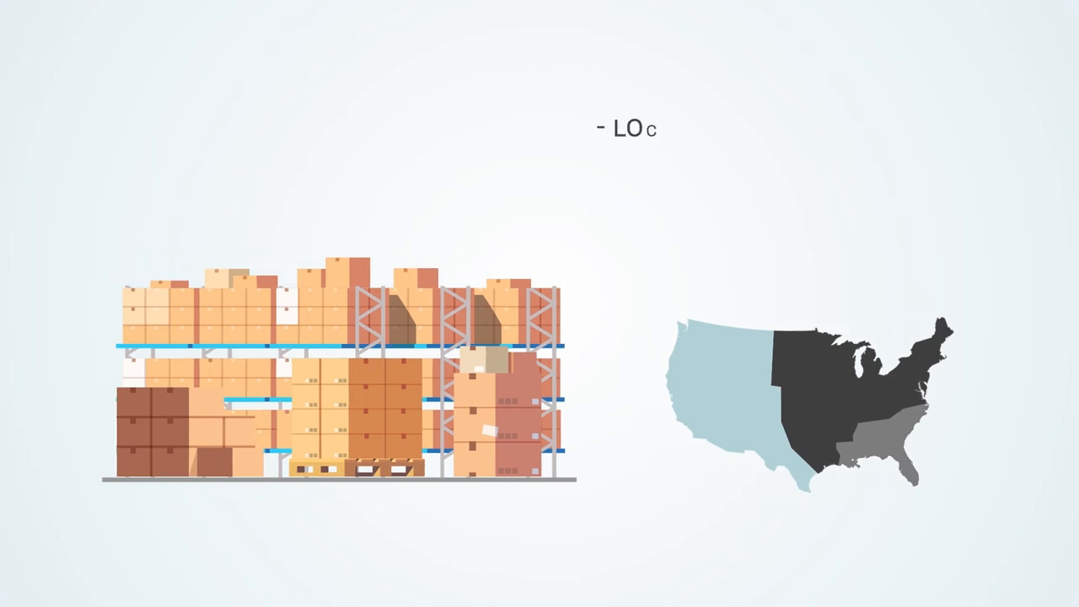
type("LOCATED NEAR RENO IS LOCATED TO SERVE THE WEST COAS")
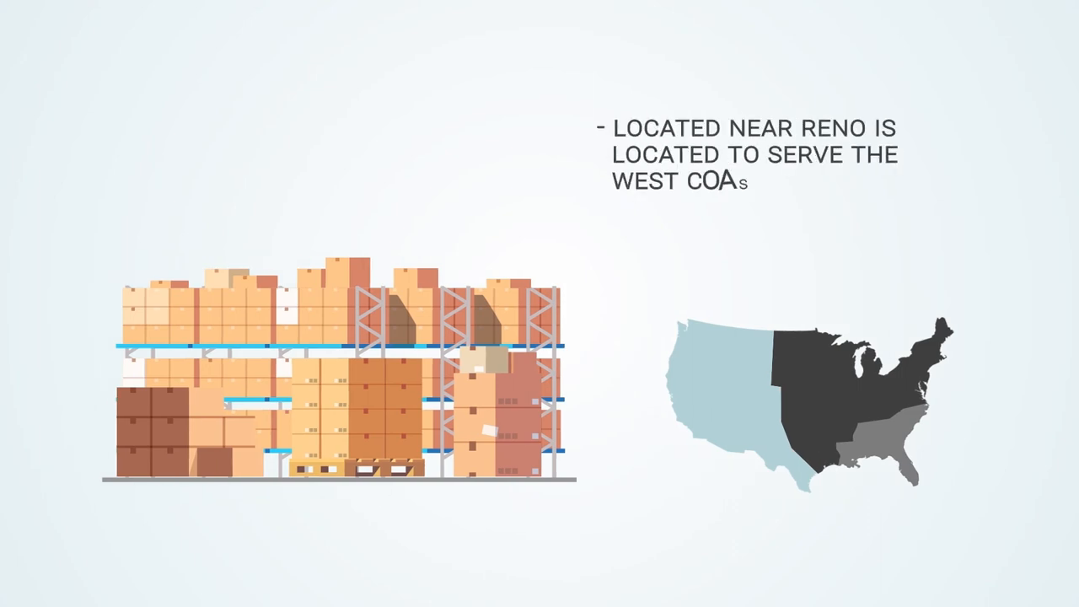